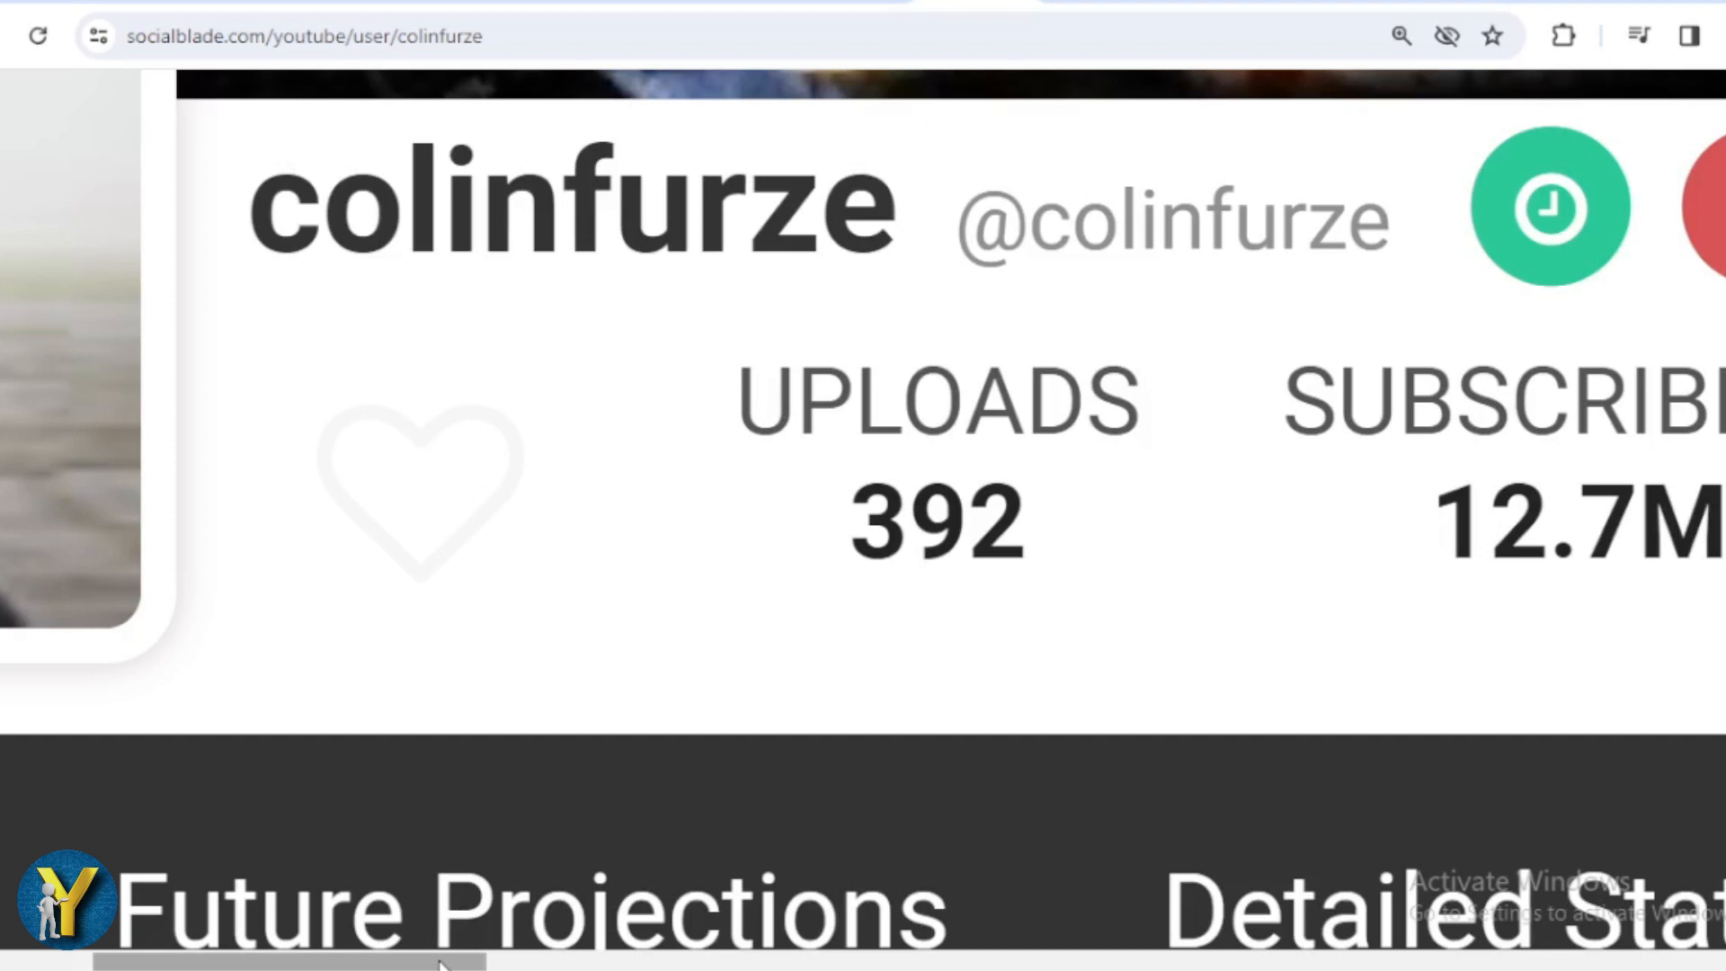
{"action": "scroll", "scroll_direction": "right", "scroll_amount": 3}
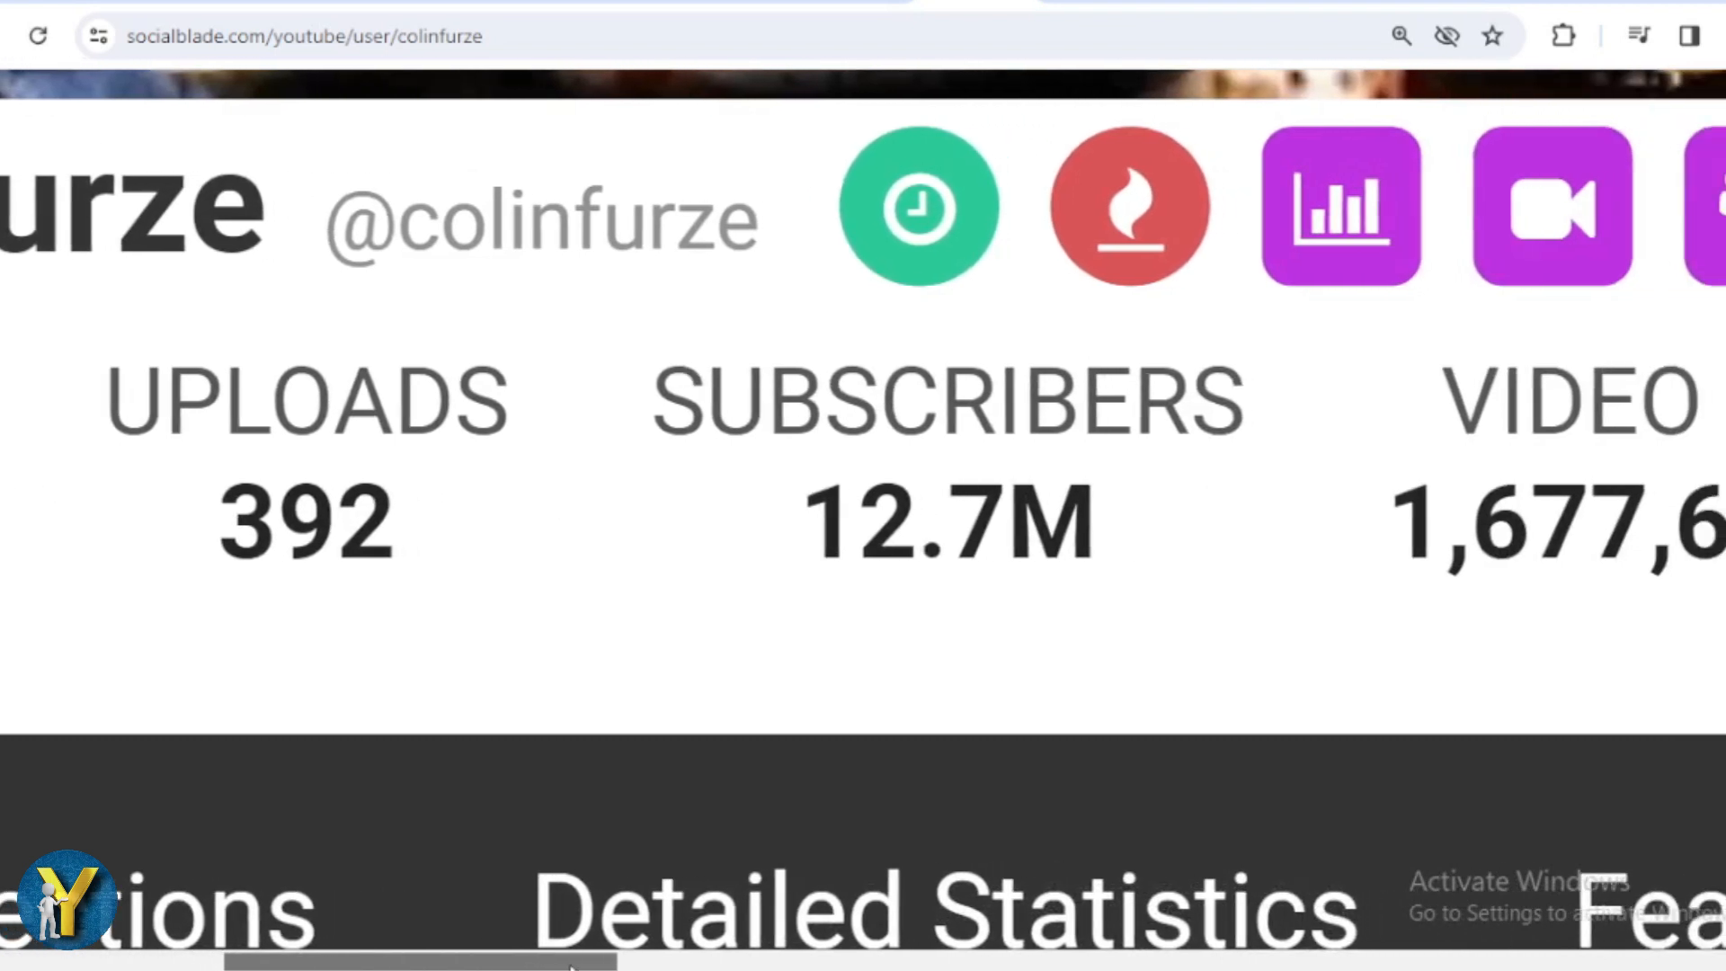
{"action": "scroll", "scroll_direction": "right", "scroll_amount": 3}
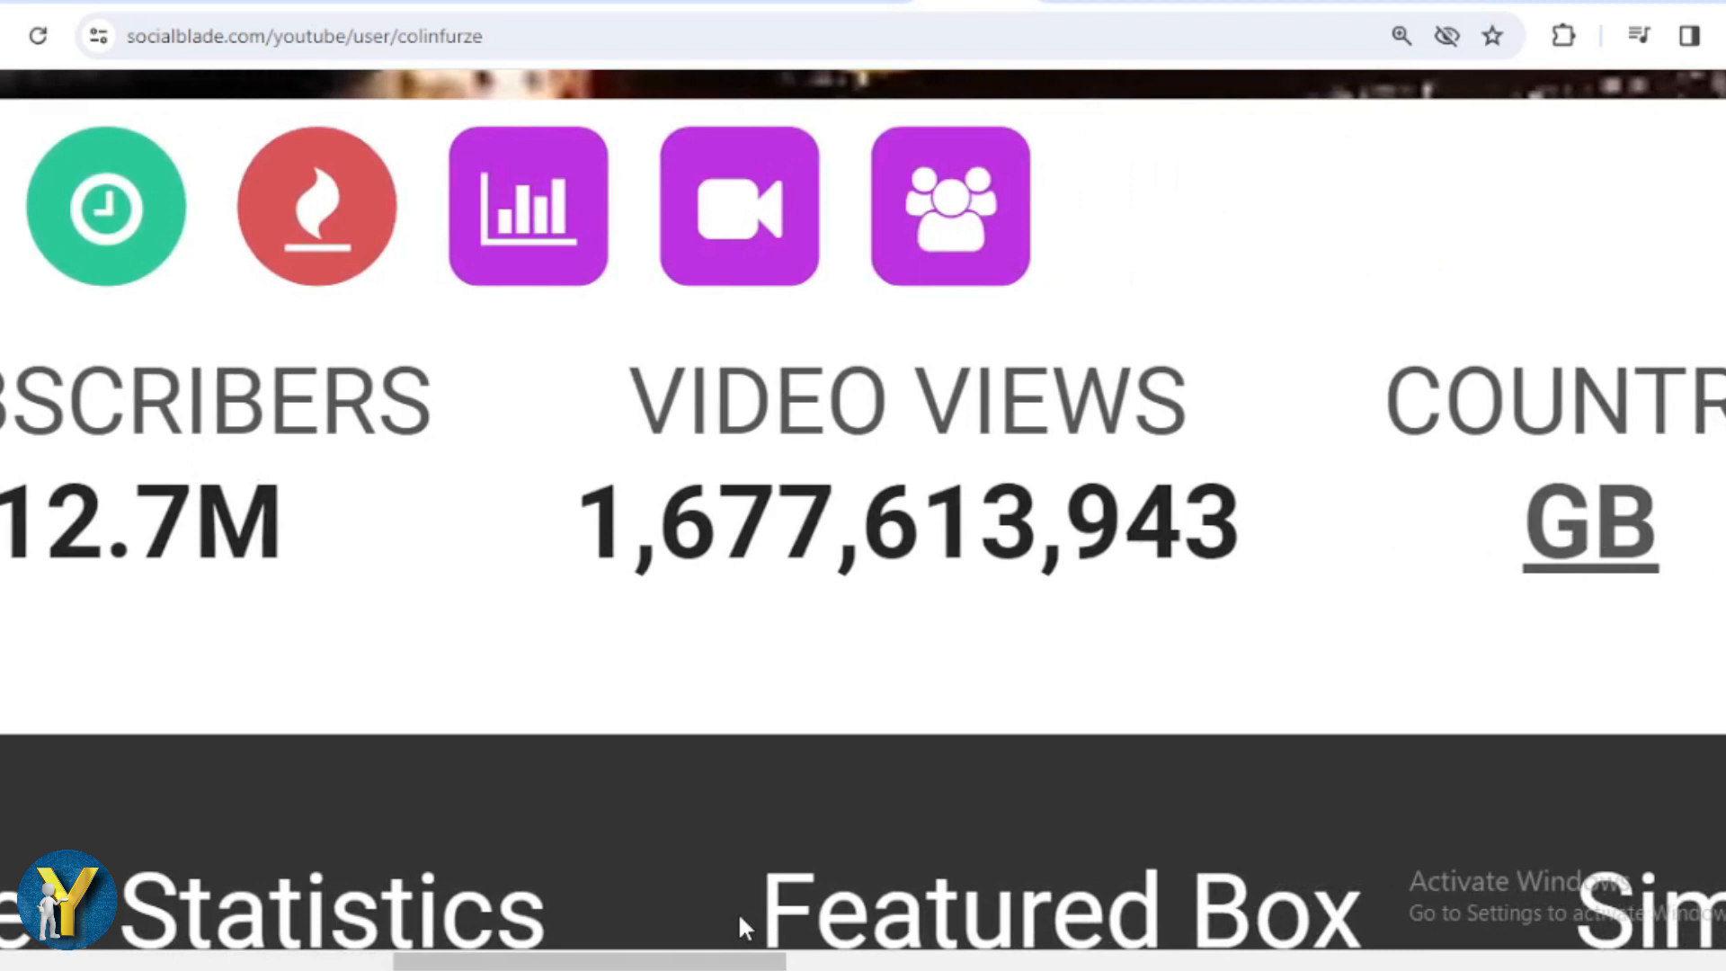
{"action": "mouse_move", "coordinate": [667, 957]}
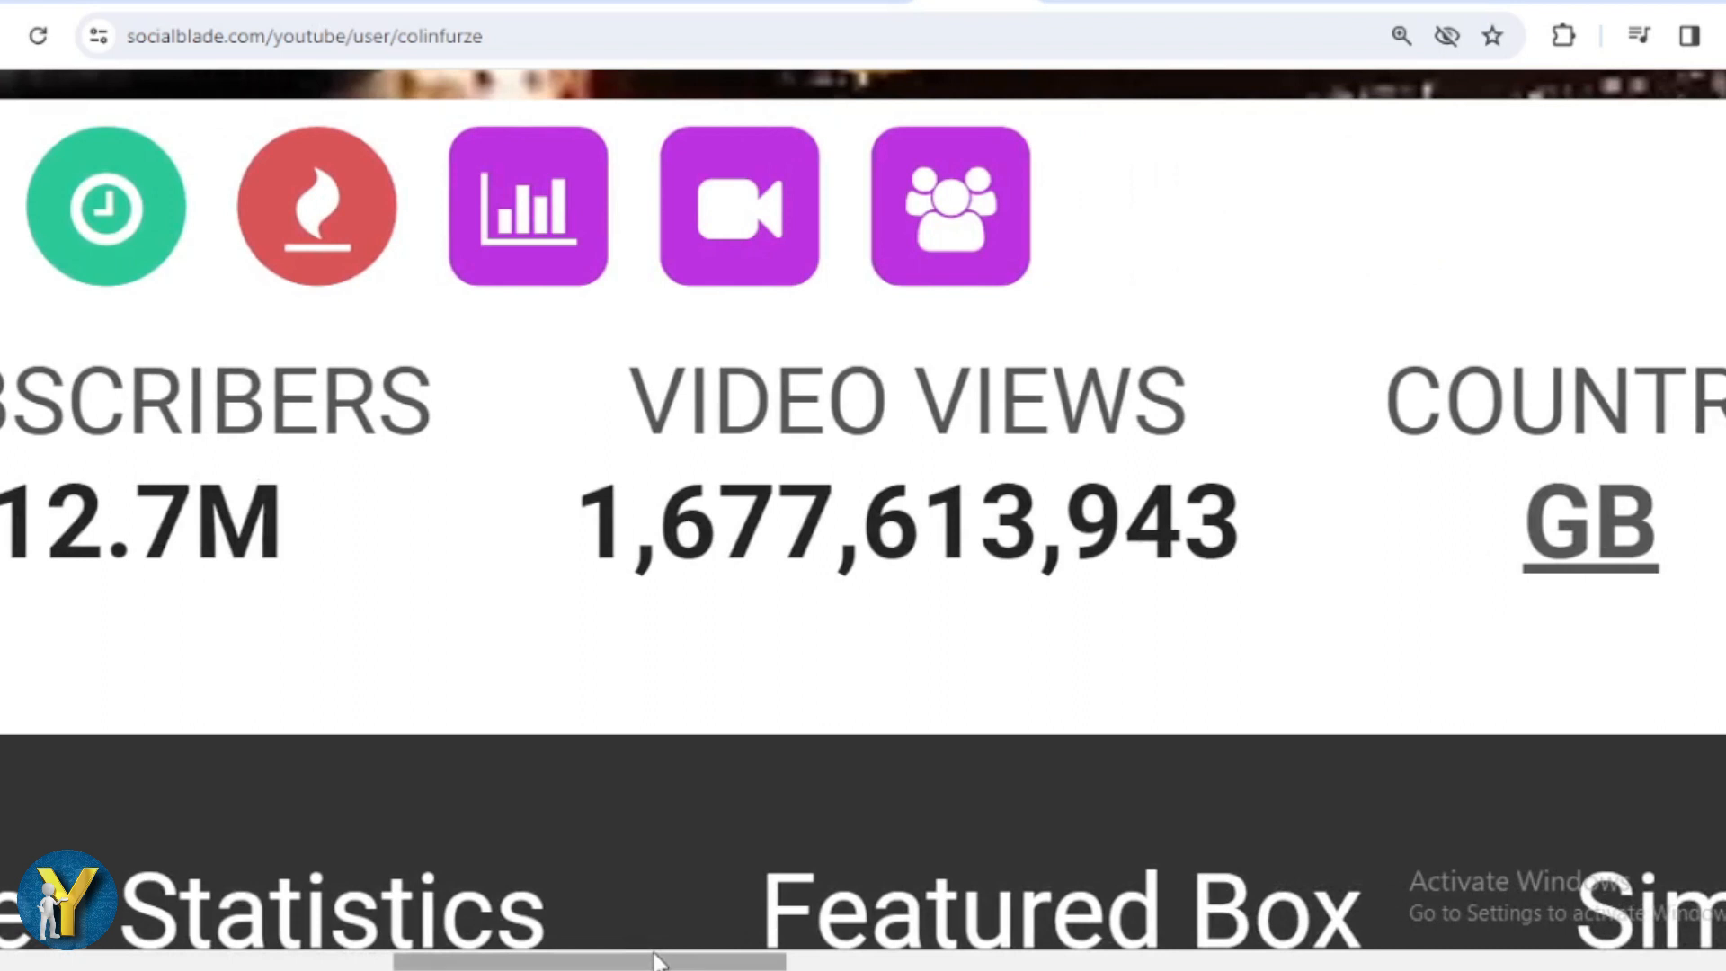
{"action": "scroll", "scroll_direction": "right", "scroll_amount": 3}
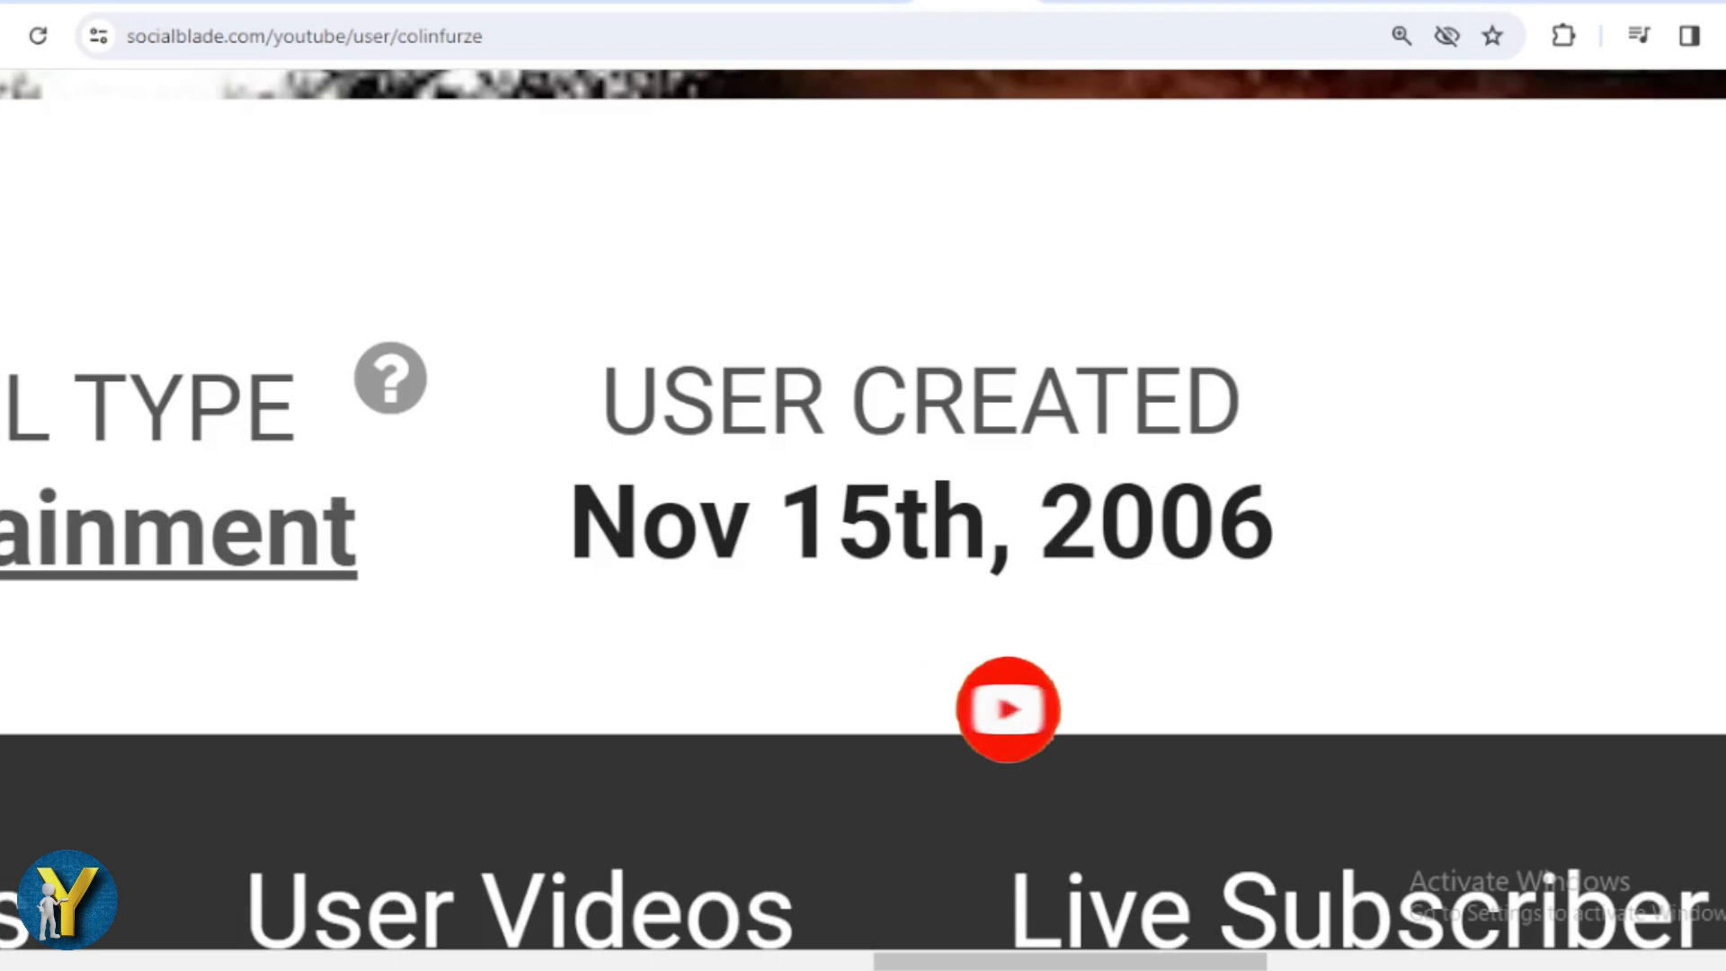
{"action": "scroll", "scroll_direction": "down", "scroll_amount": 3}
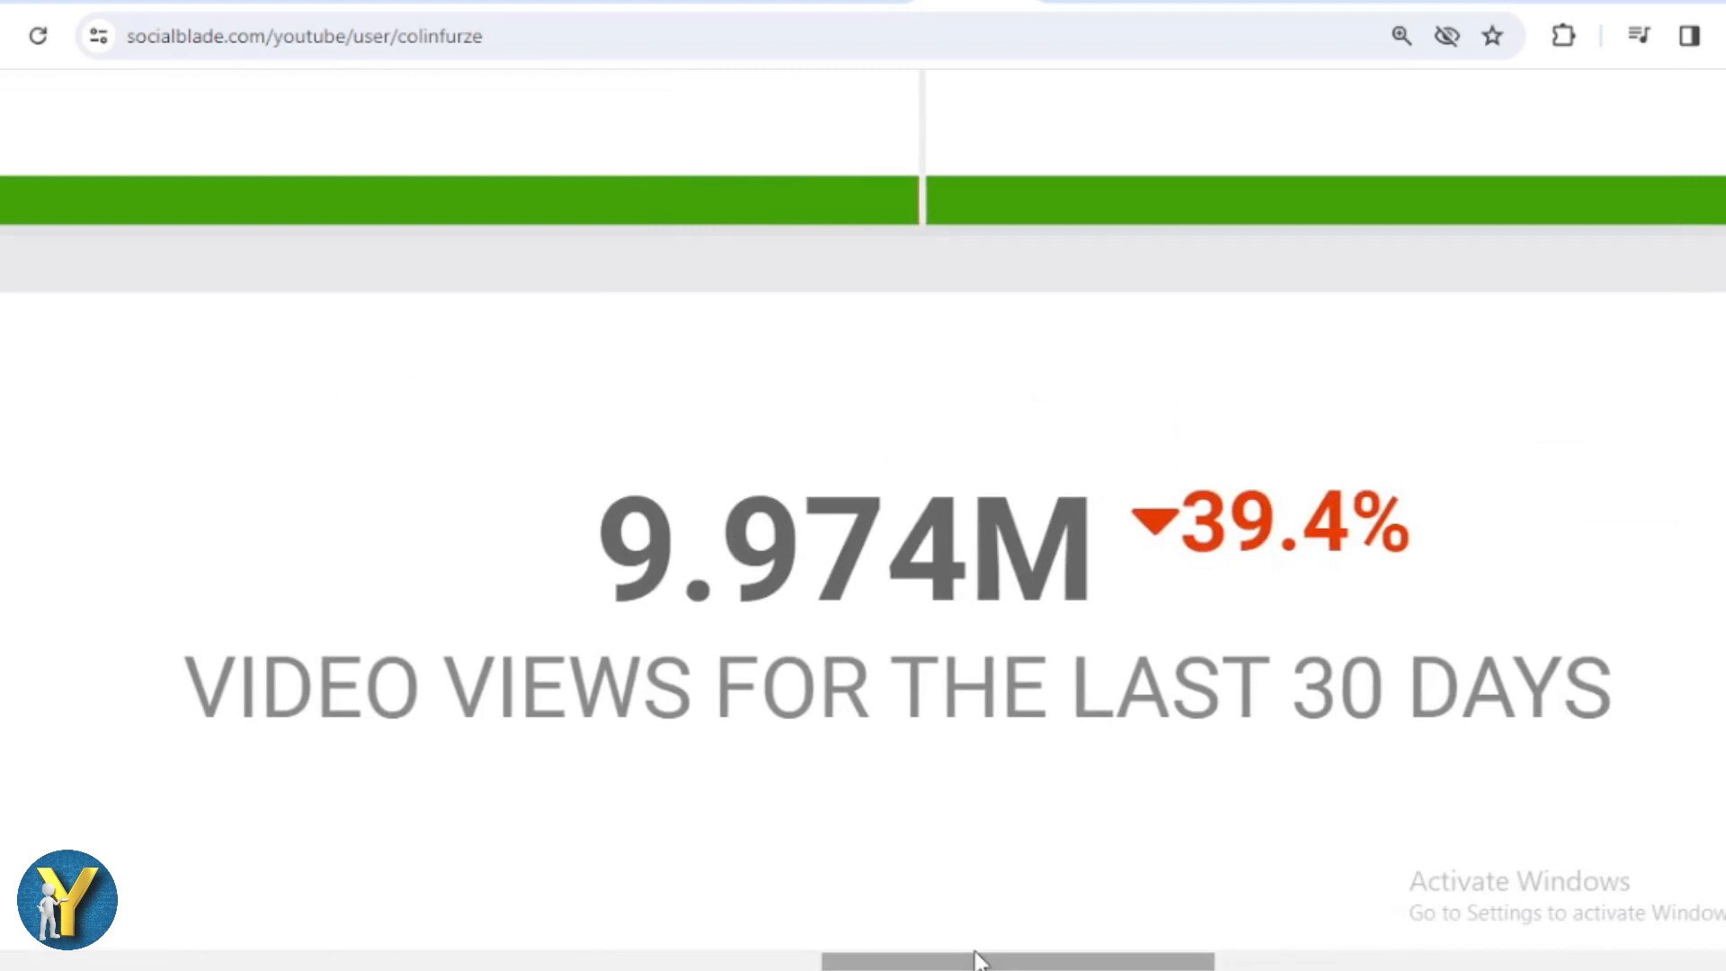
{"action": "scroll", "scroll_direction": "down", "scroll_amount": 3}
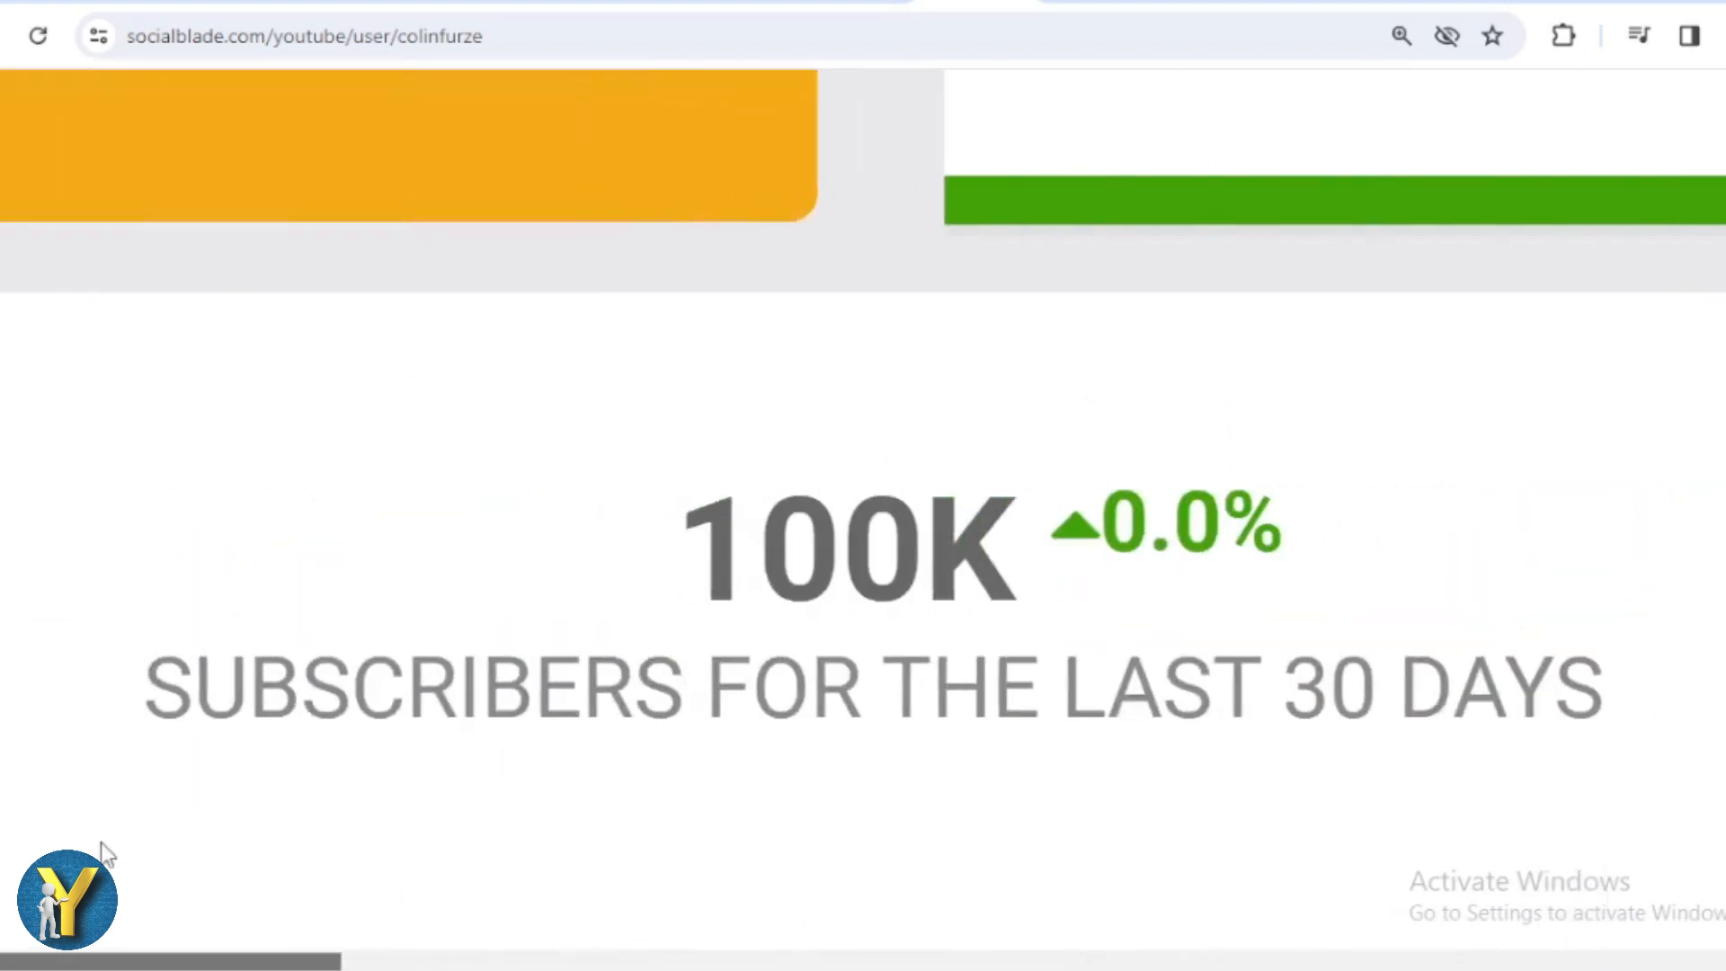
{"action": "mouse_move", "coordinate": [106, 823]}
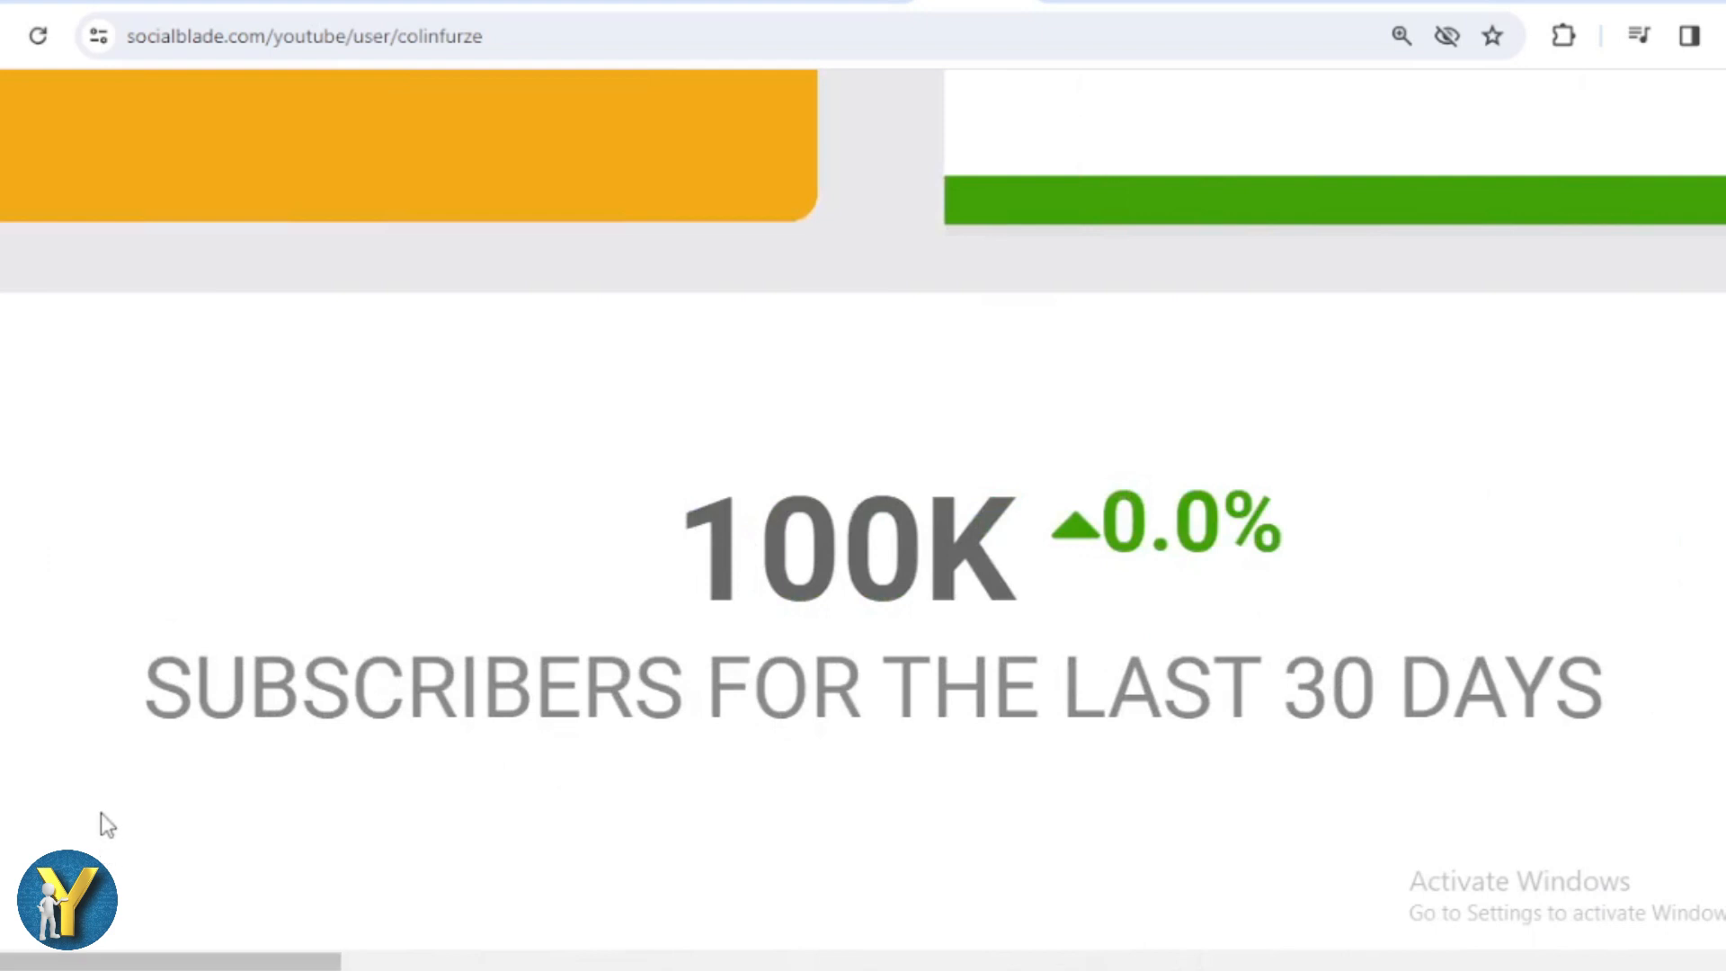
{"action": "mouse_move", "coordinate": [59, 960]}
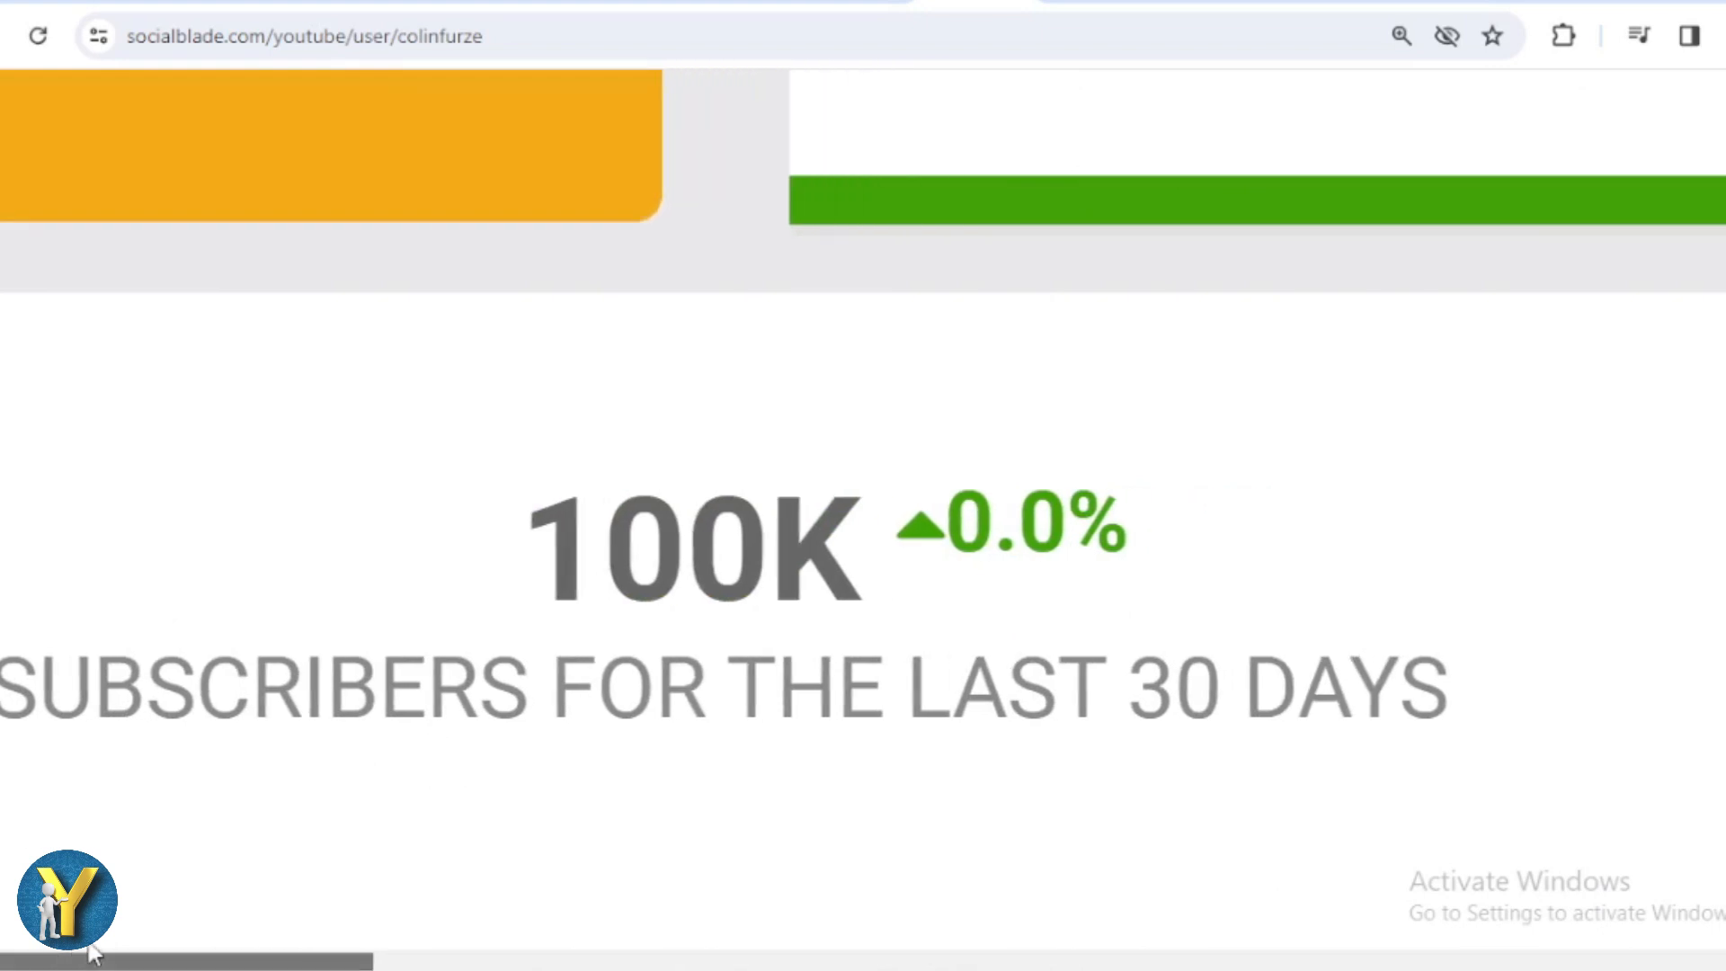
{"action": "scroll", "scroll_direction": "down", "scroll_amount": 3}
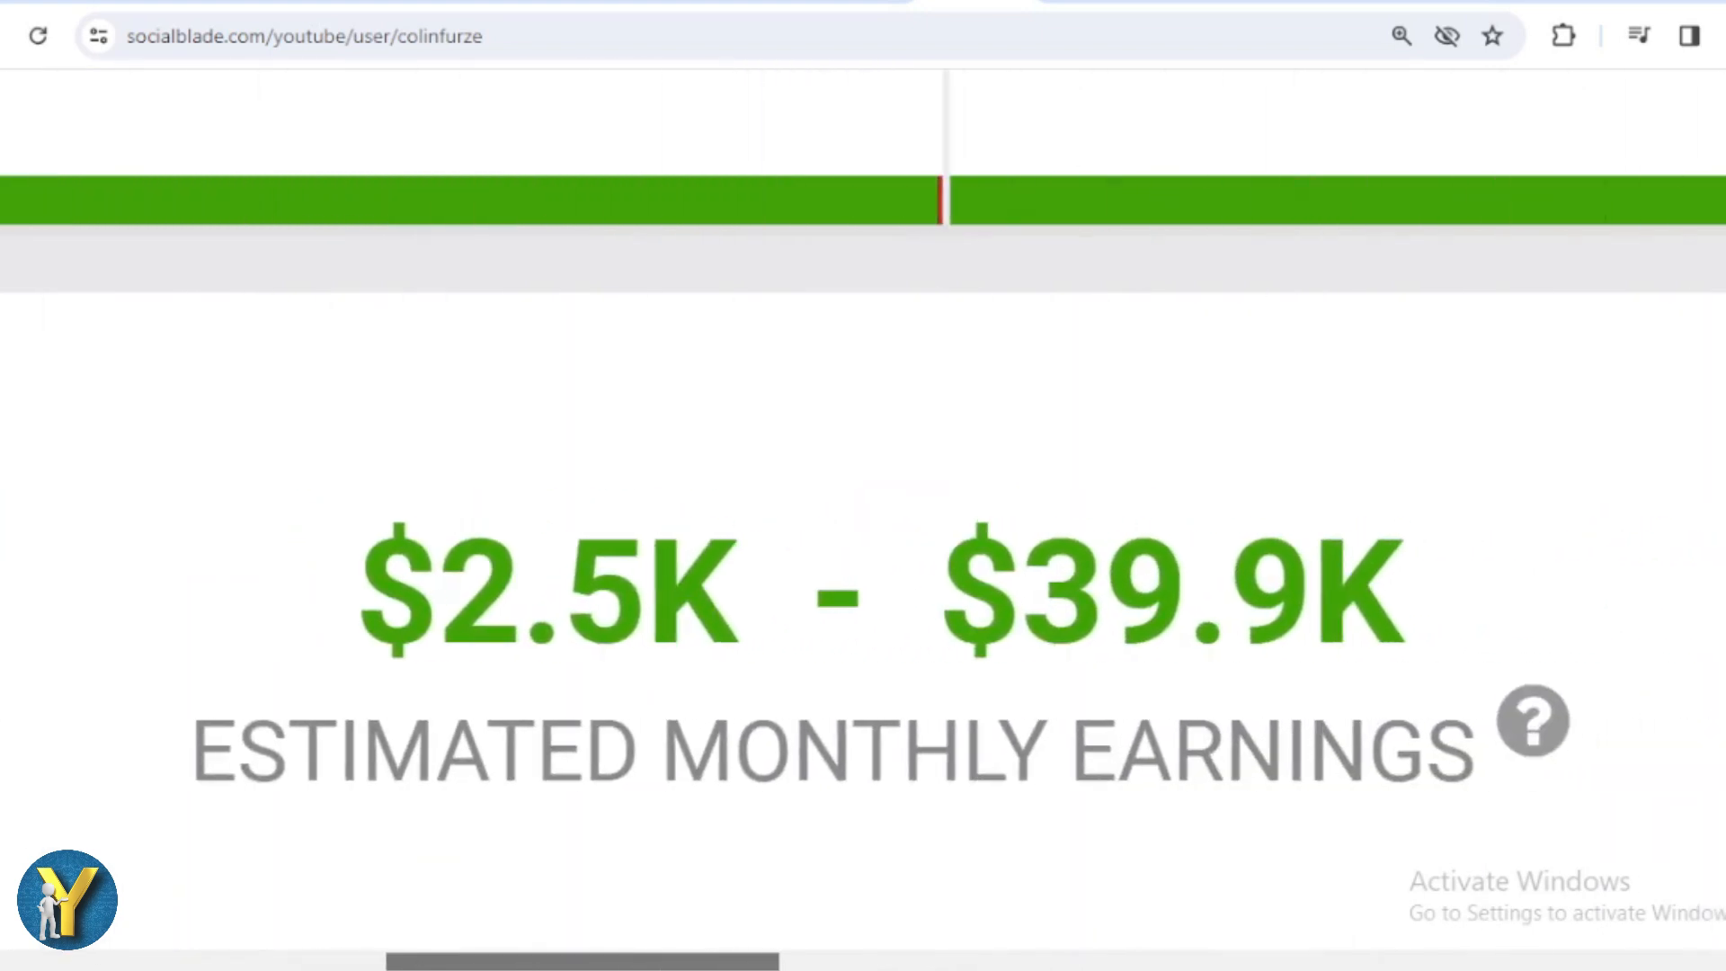
{"action": "mouse_move", "coordinate": [561, 902]}
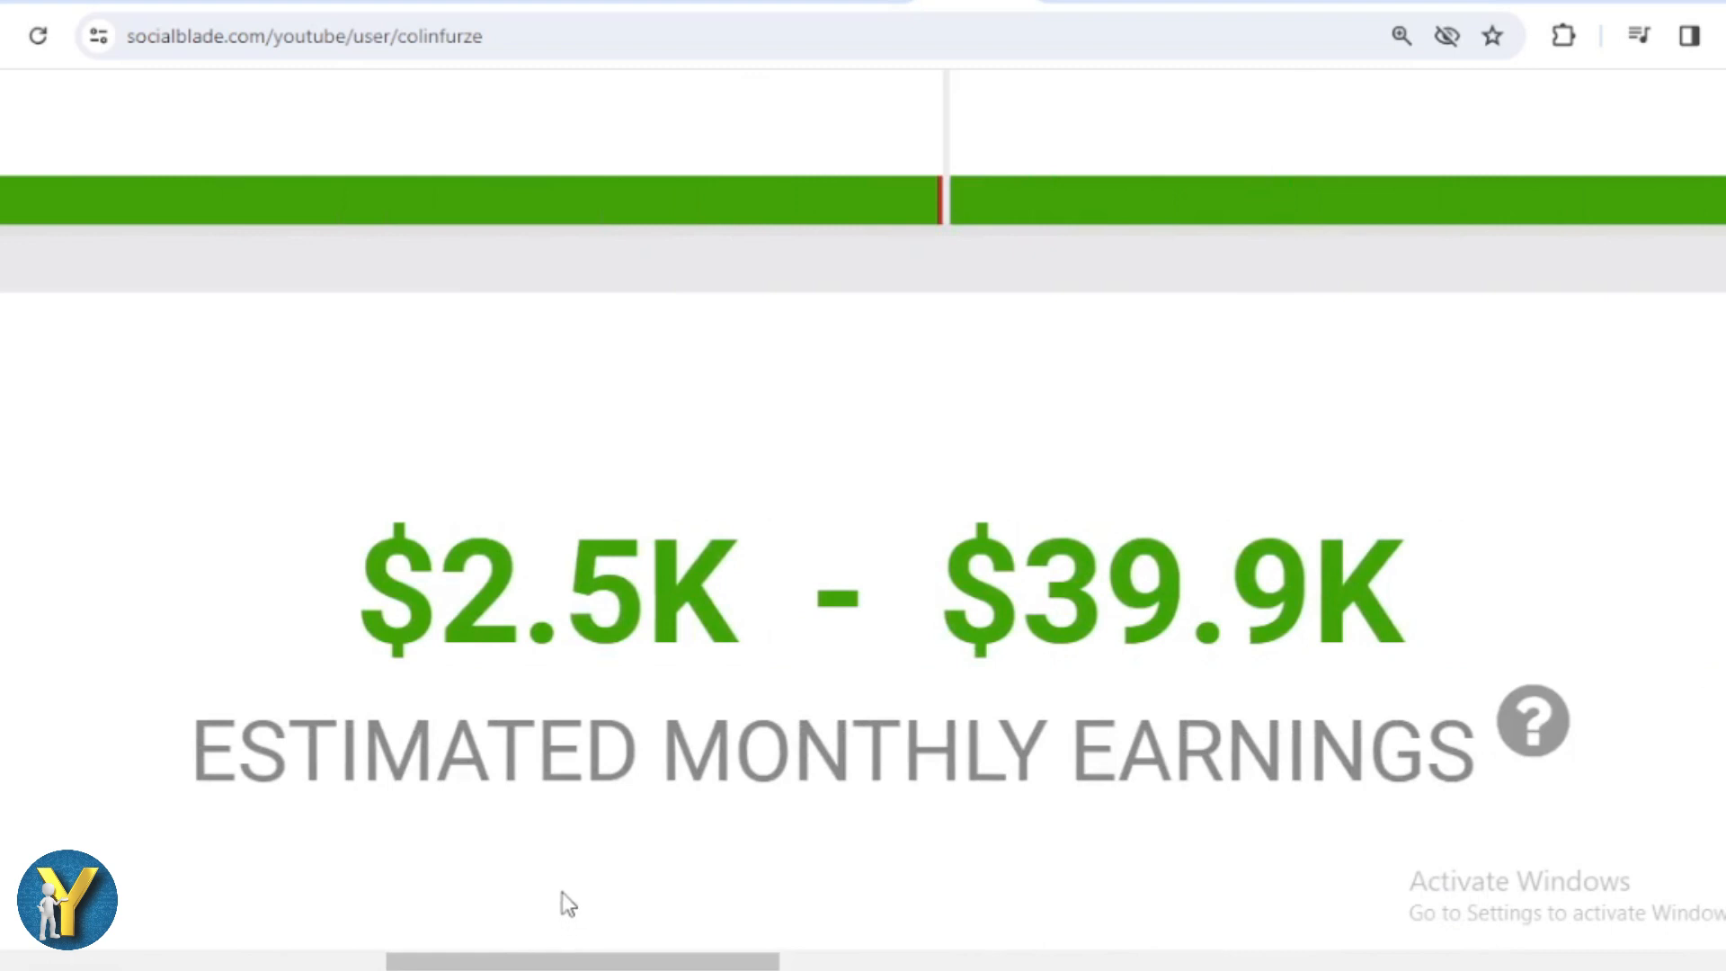
{"action": "mouse_move", "coordinate": [564, 862]}
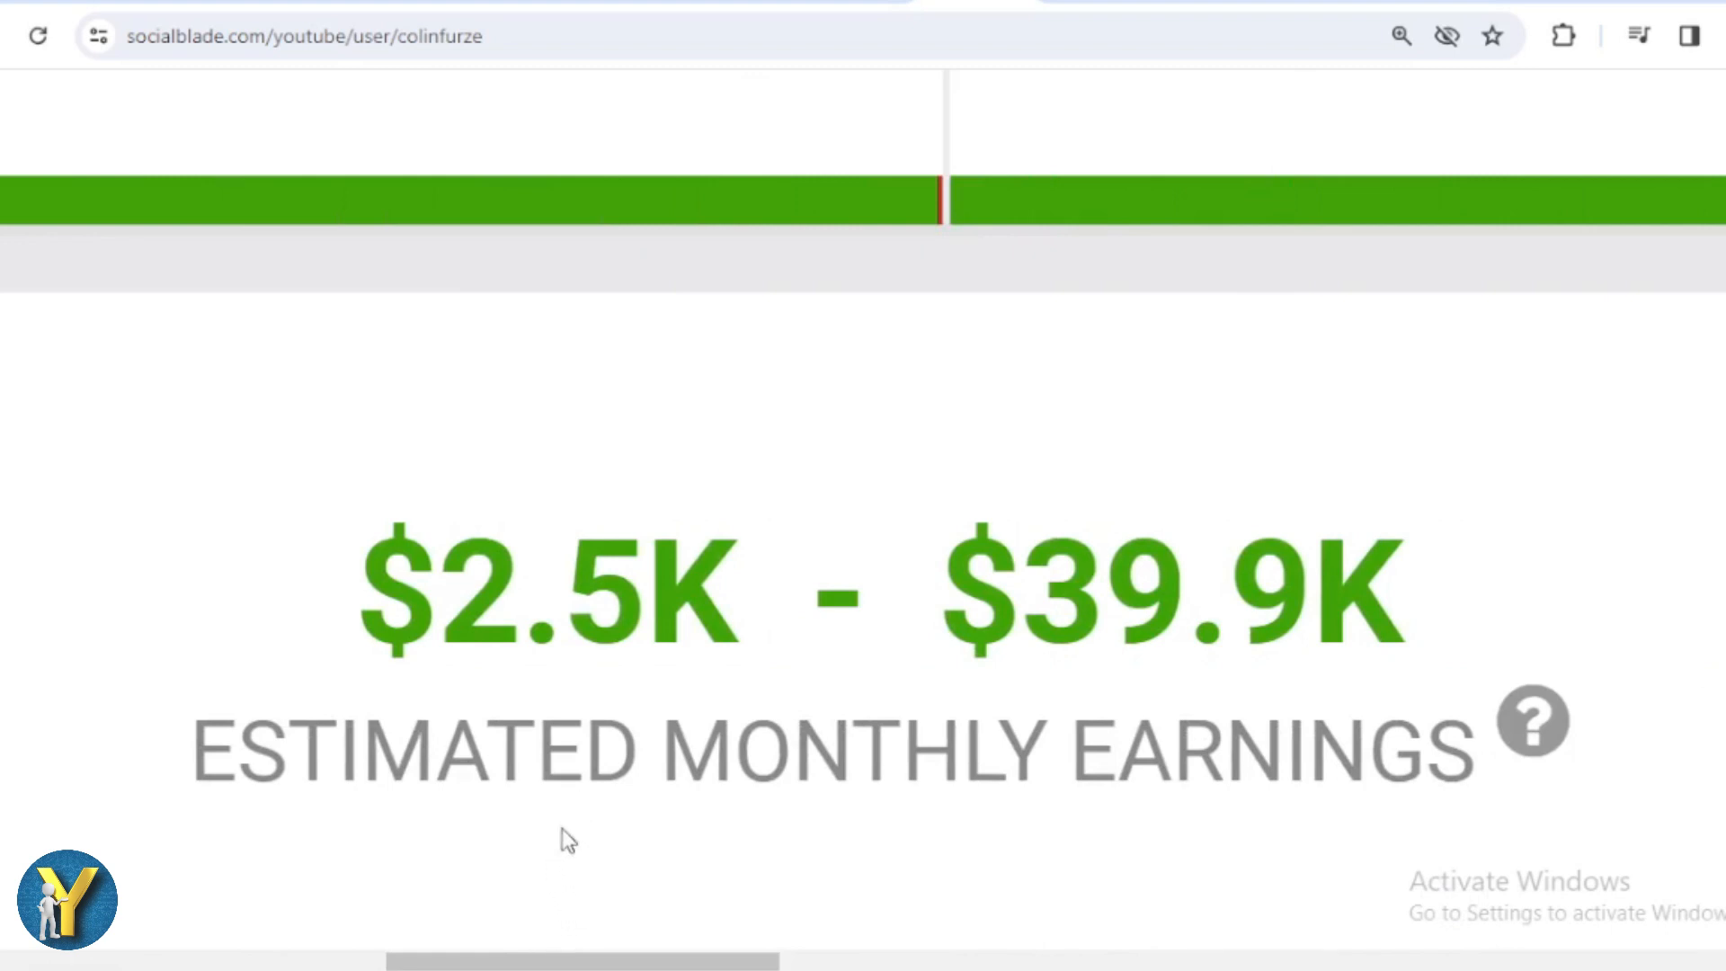
{"action": "mouse_move", "coordinate": [598, 862]}
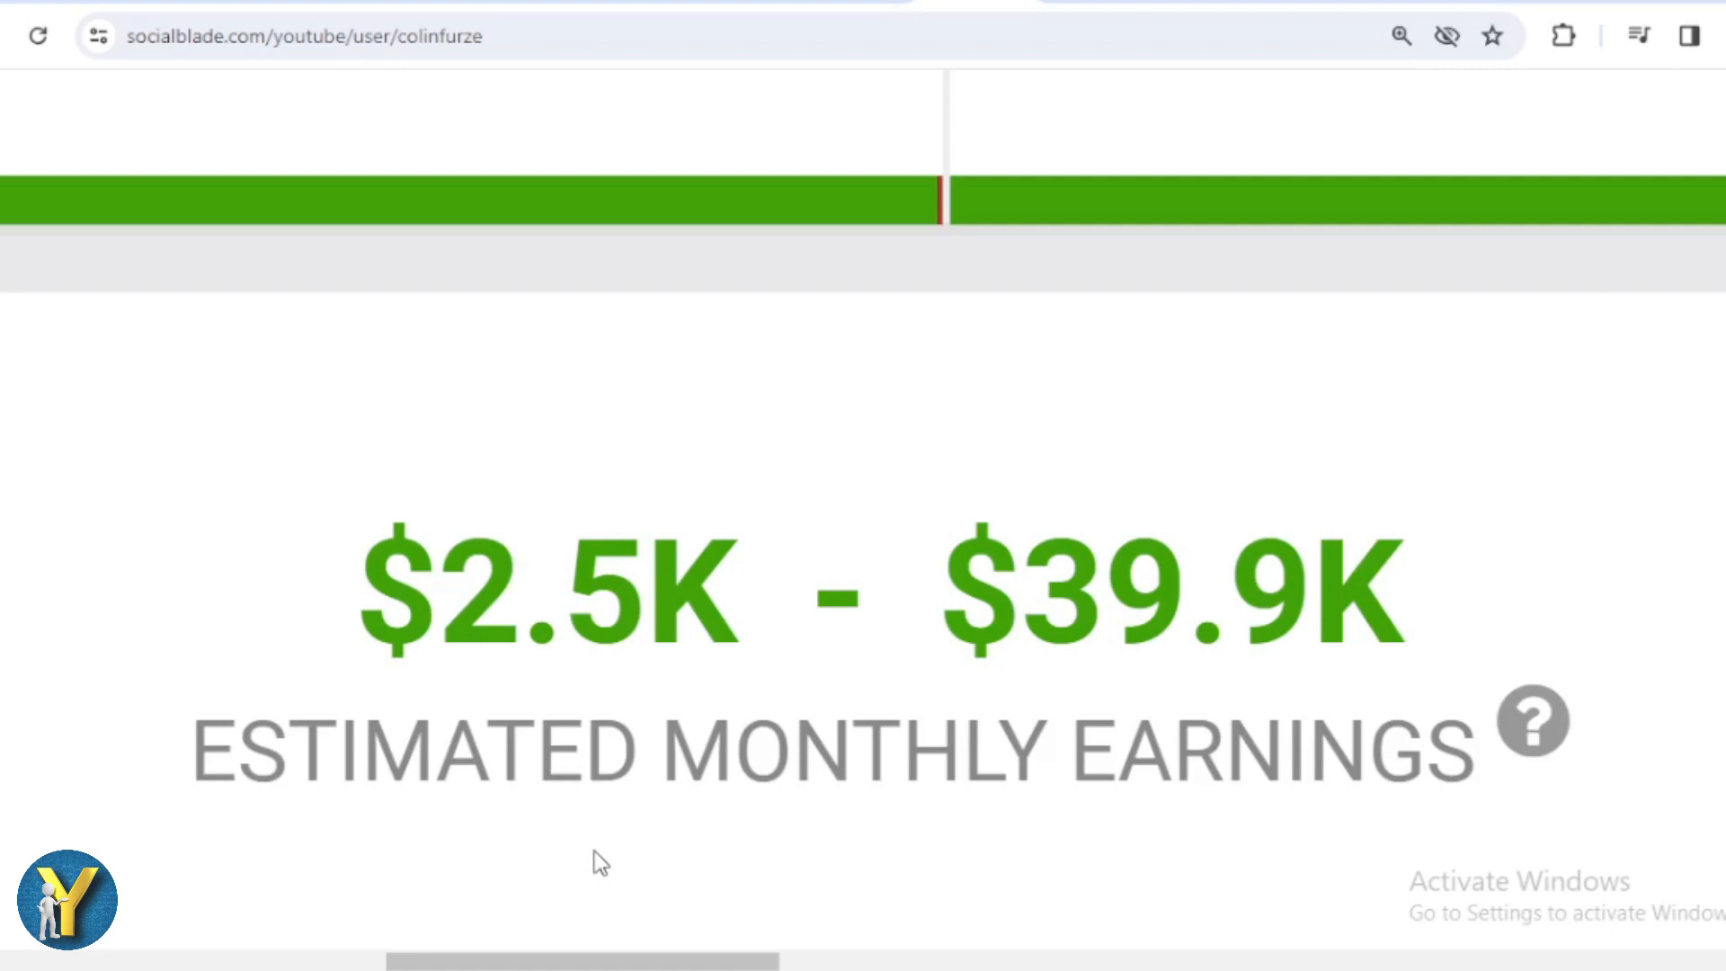
{"action": "scroll", "scroll_direction": "down", "scroll_amount": 3}
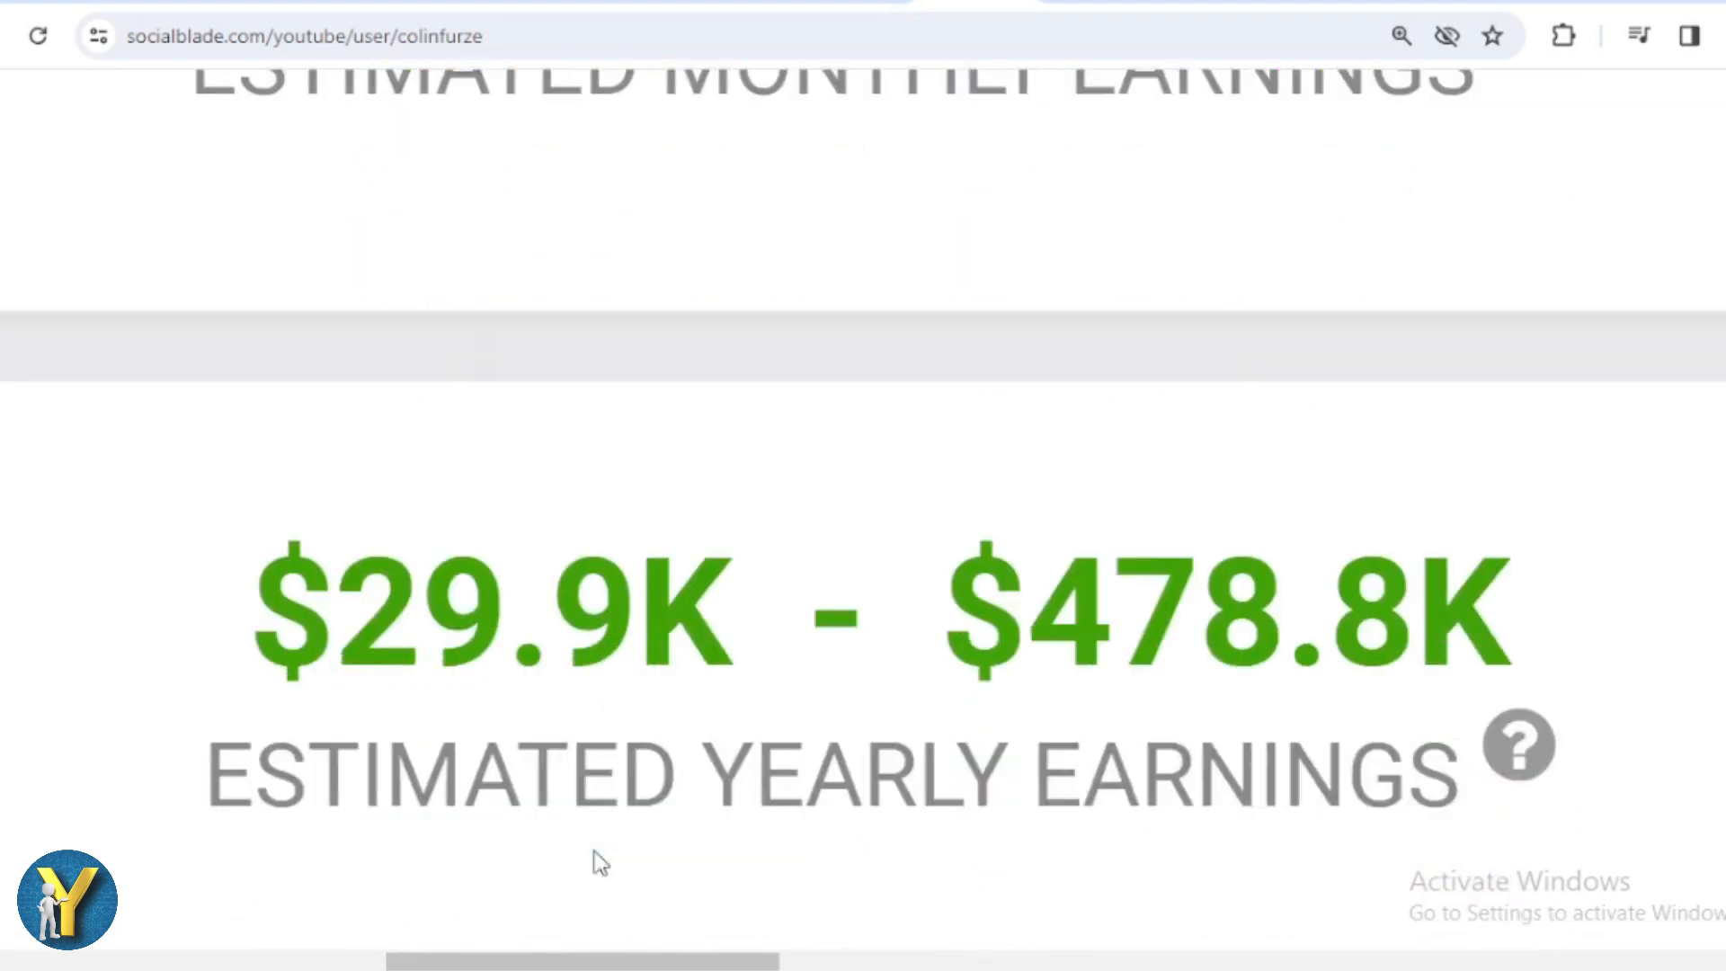
{"action": "scroll", "scroll_direction": "down", "scroll_amount": 3}
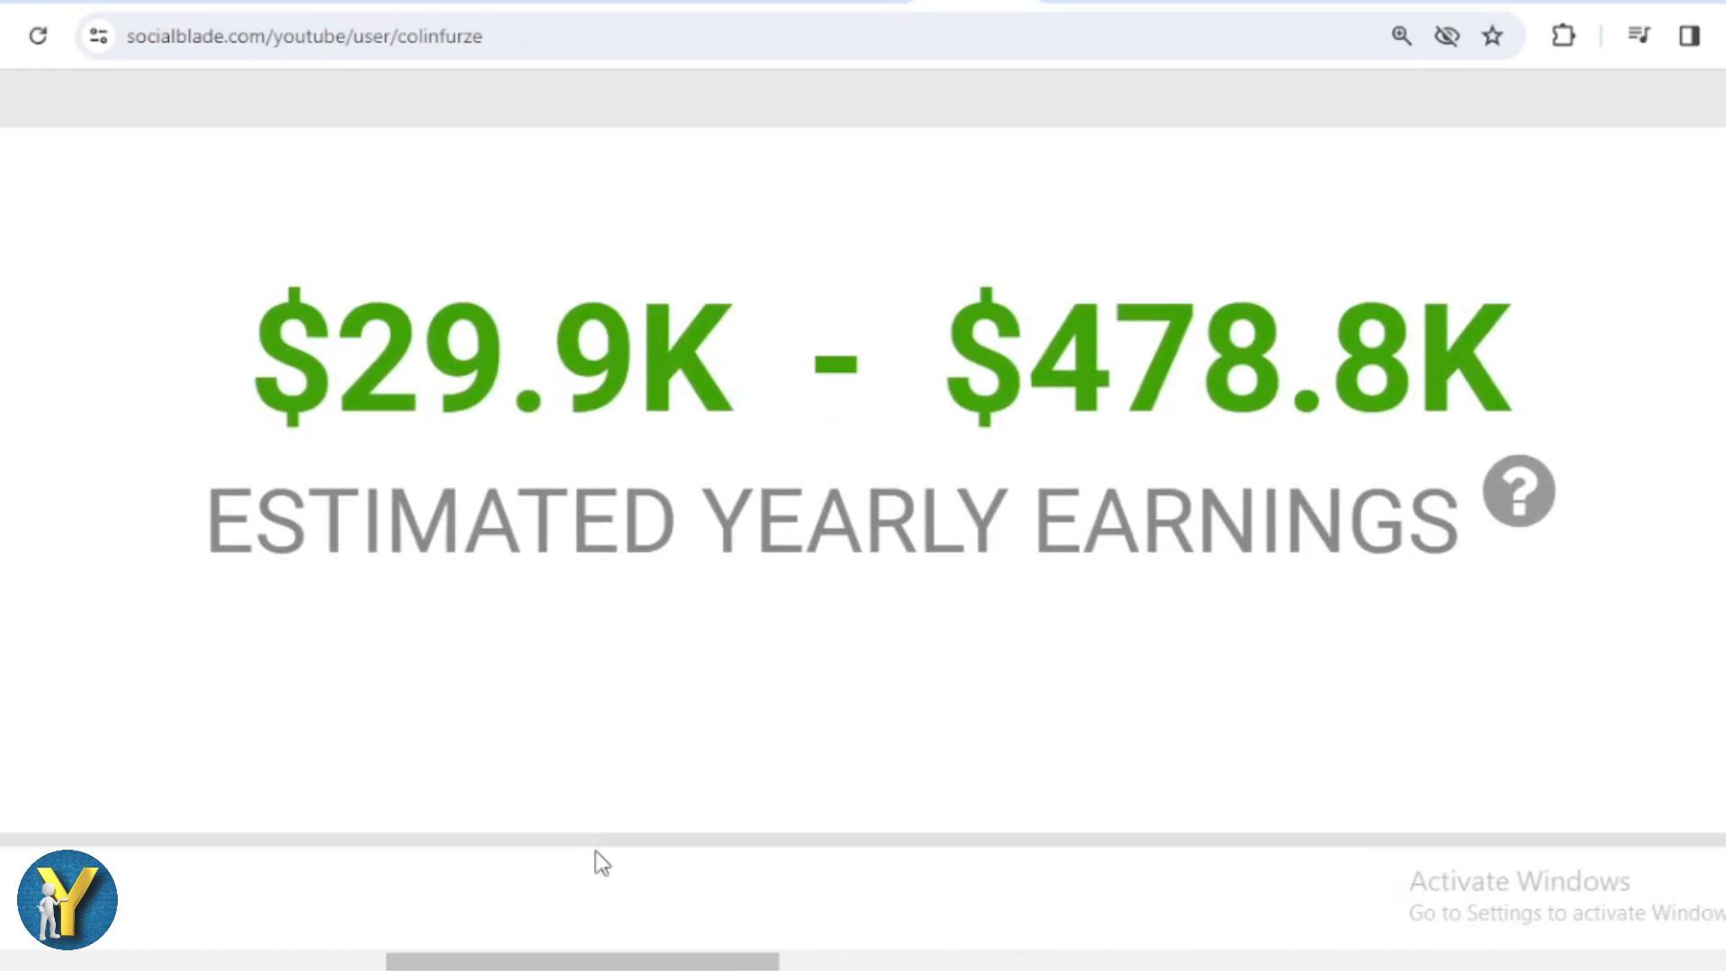